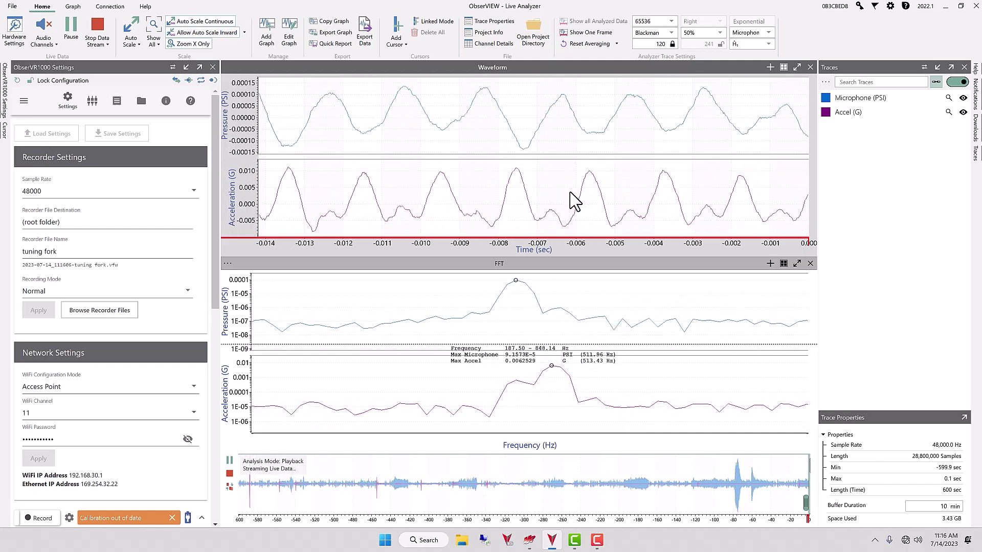
# Pause the live data stream so the tuning-fork waveforms and FFT stay frozen.
pyautogui.click(70, 26)
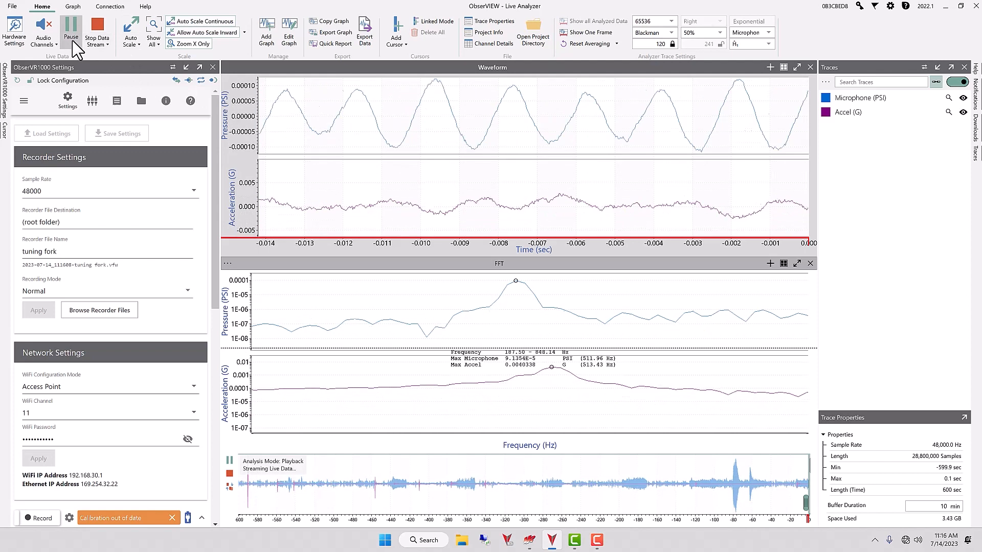
pyautogui.click(69, 27)
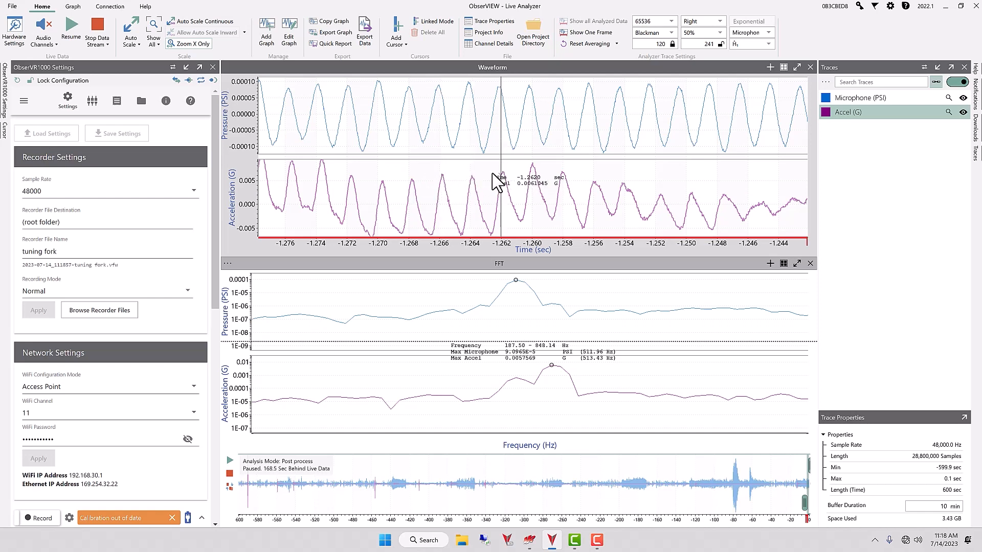
pyautogui.moveTo(500, 182); pyautogui.dragTo(531, 182)
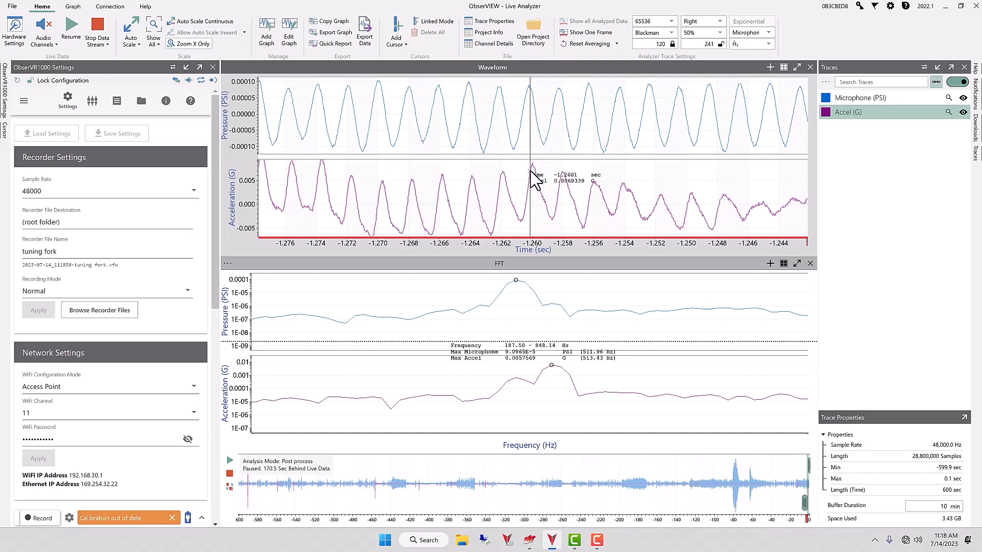
pyautogui.moveTo(531, 182); pyautogui.dragTo(593, 182)
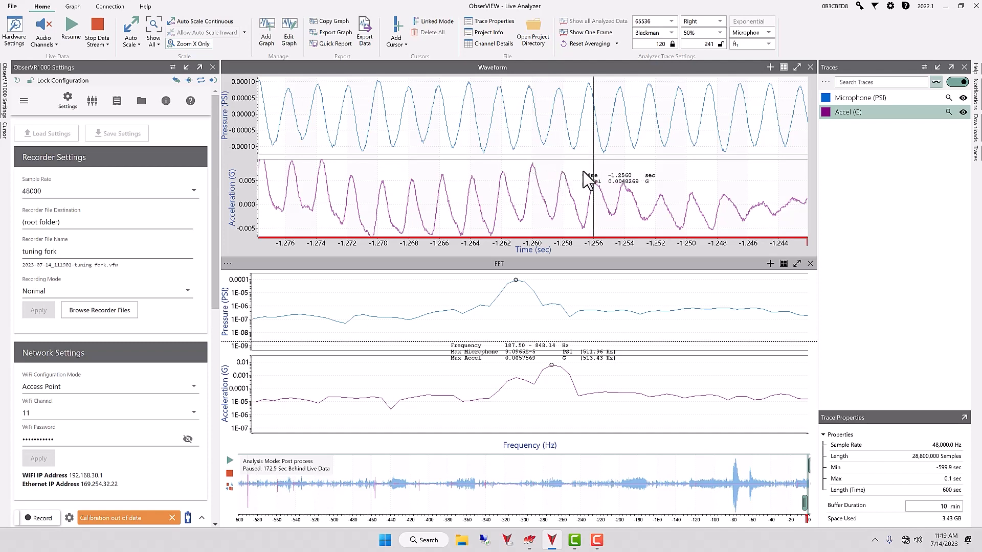
pyautogui.moveTo(594, 182); pyautogui.dragTo(624, 182)
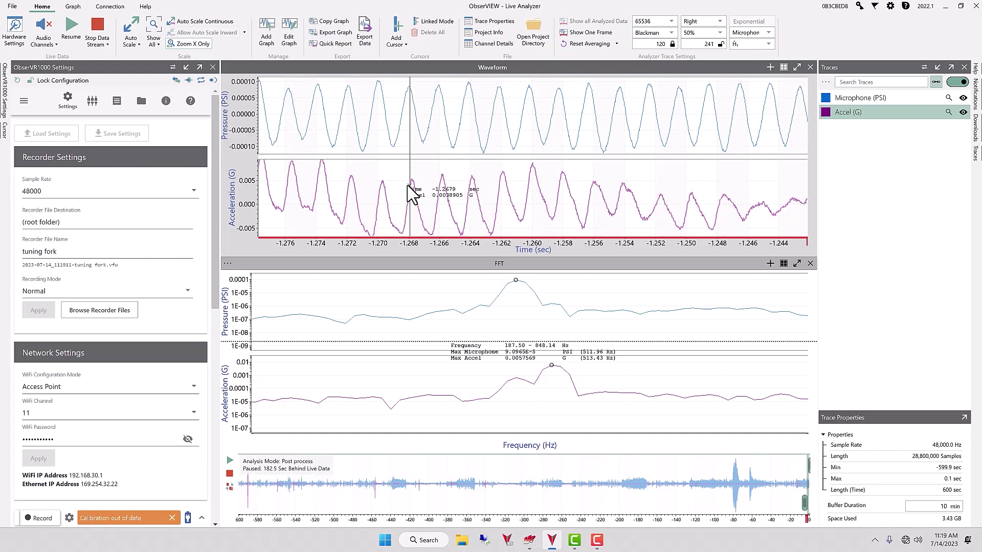
pyautogui.moveTo(409, 201); pyautogui.dragTo(542, 201)
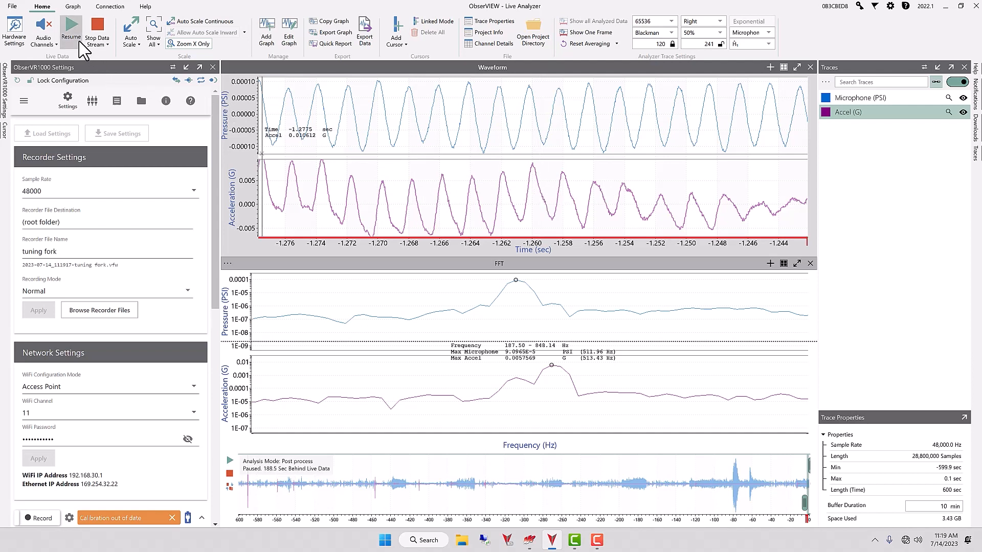
# Resume the live data stream into the waveform and FFT graphs.
pyautogui.click(70, 26)
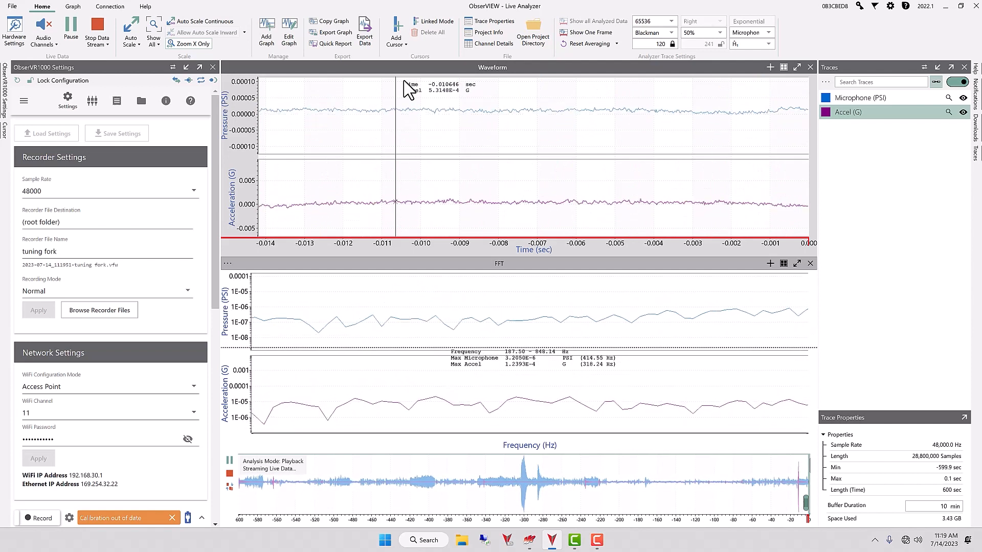
pyautogui.moveTo(367, 97)
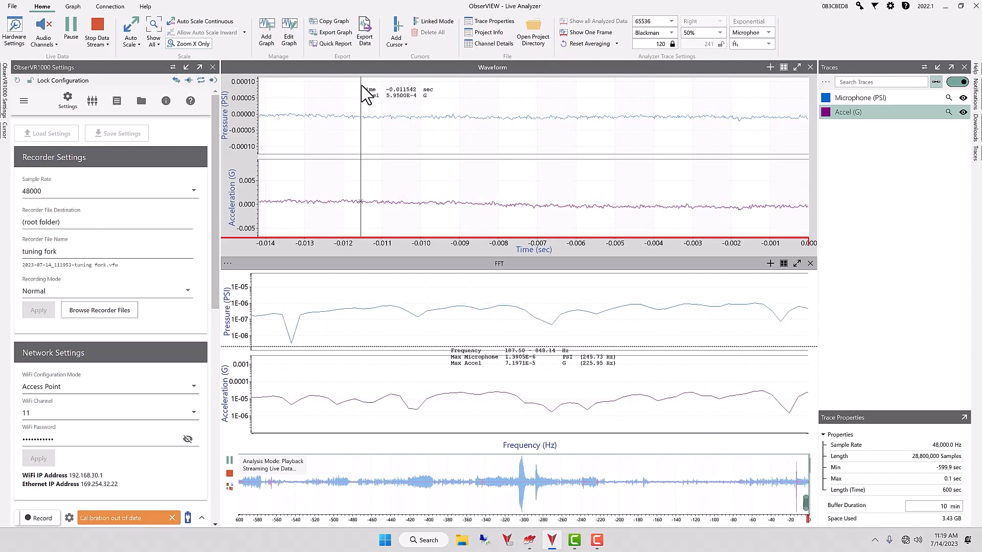